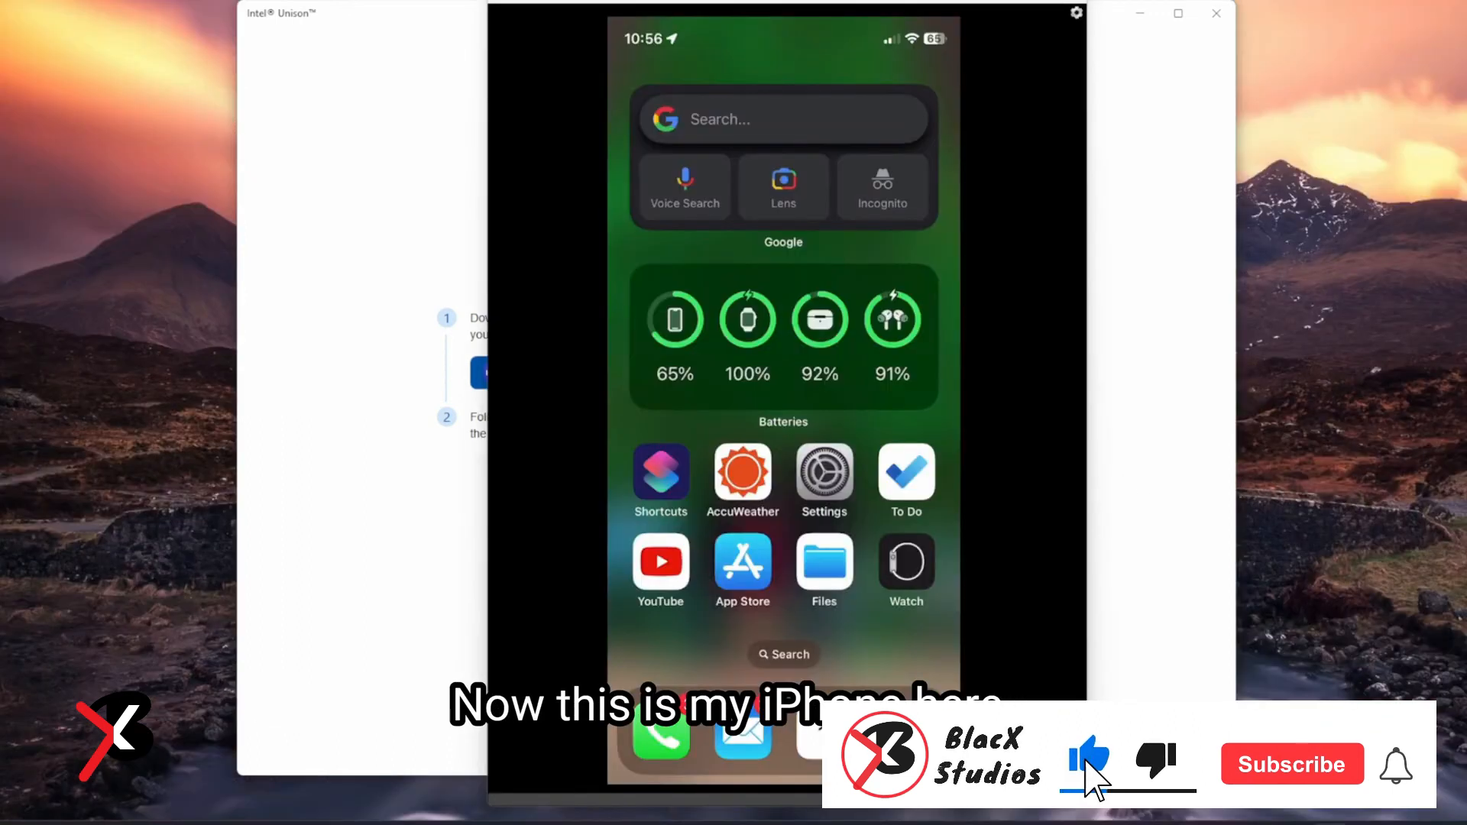
Search the App Store for 'intel unison', open its listing and install it with GET.
left_click(1291, 764)
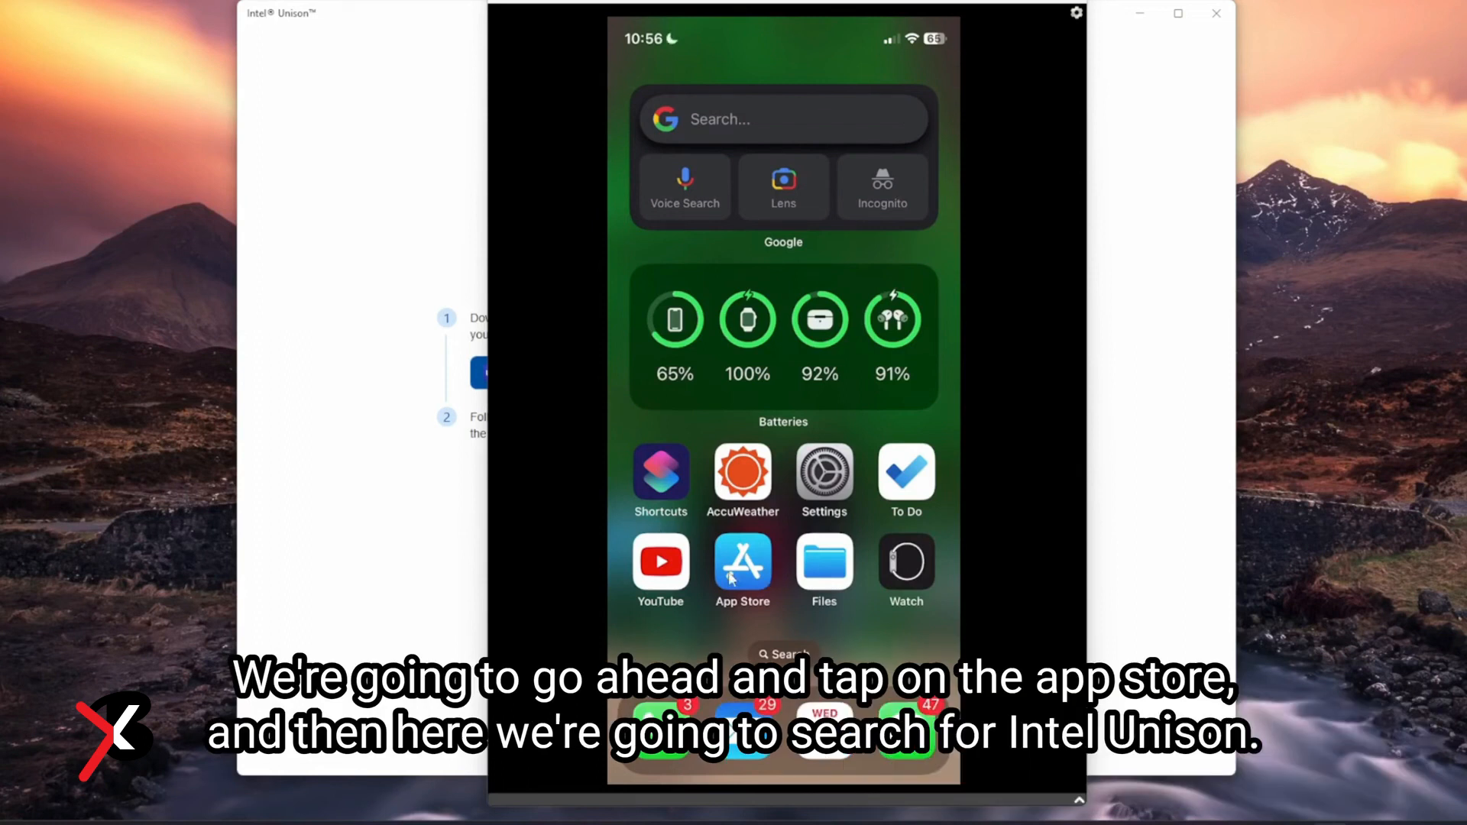
left_click(741, 561)
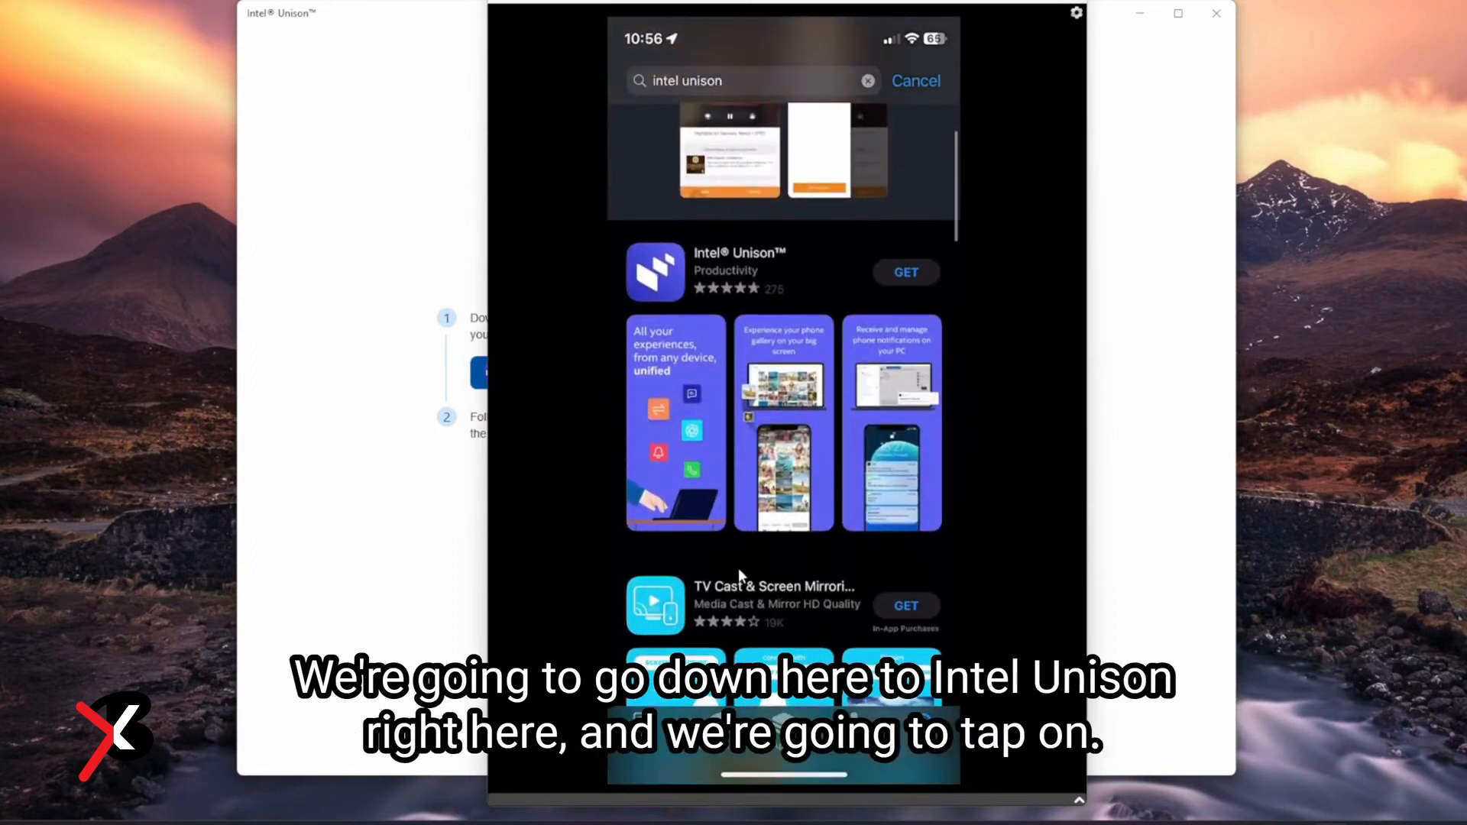
left_click(739, 272)
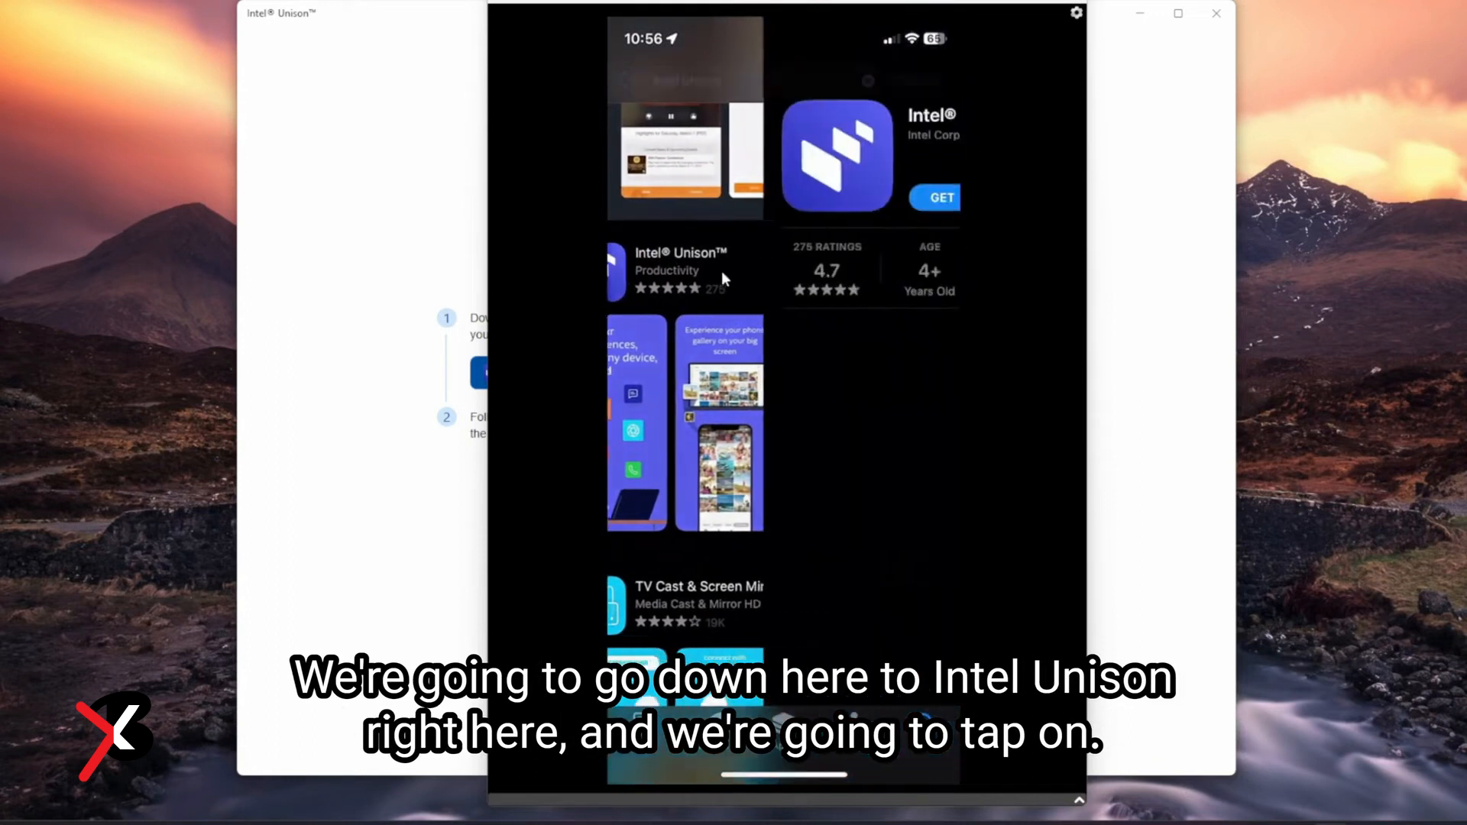
left_click(683, 272)
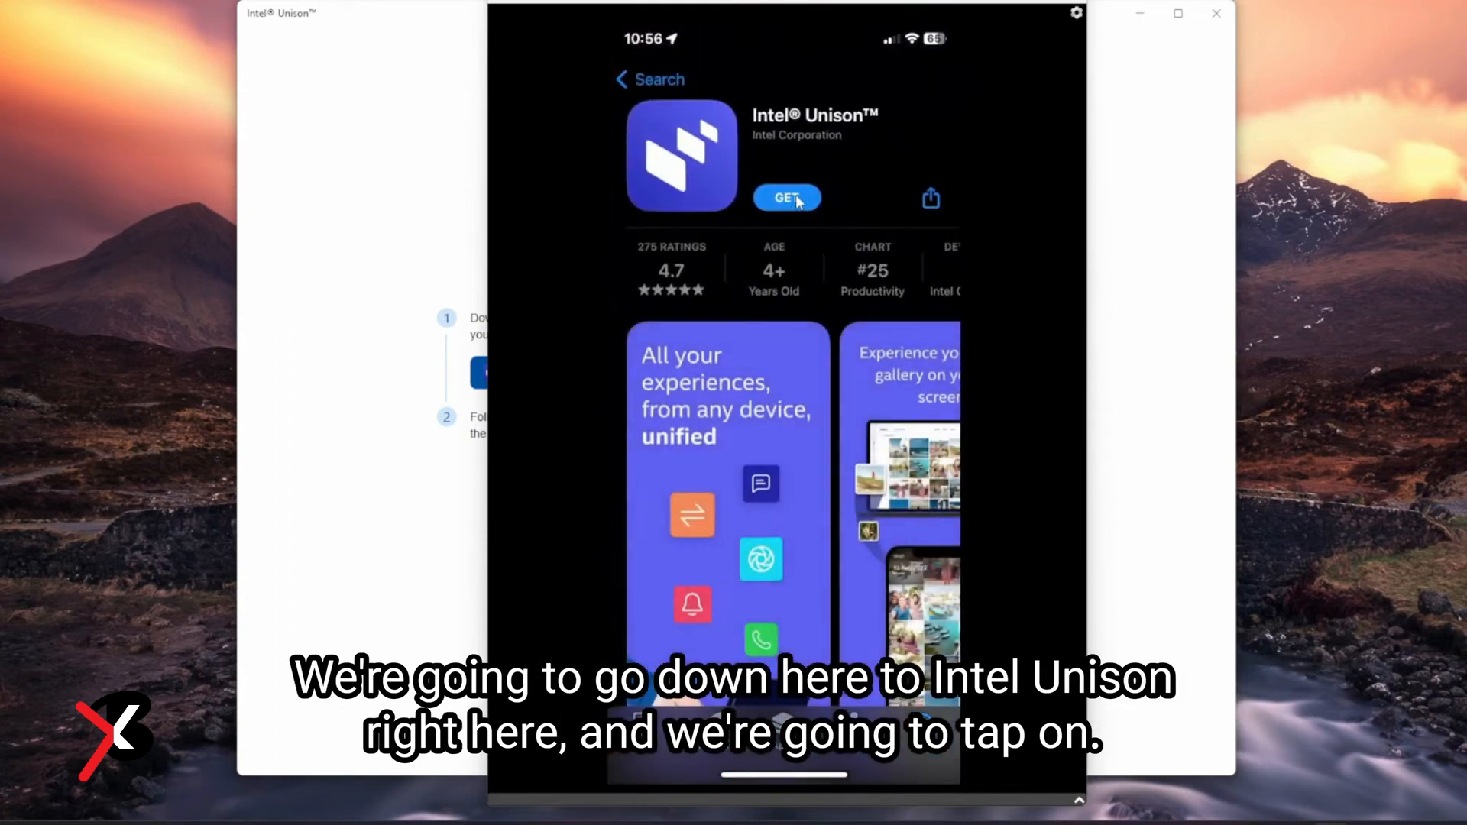
left_click(785, 197)
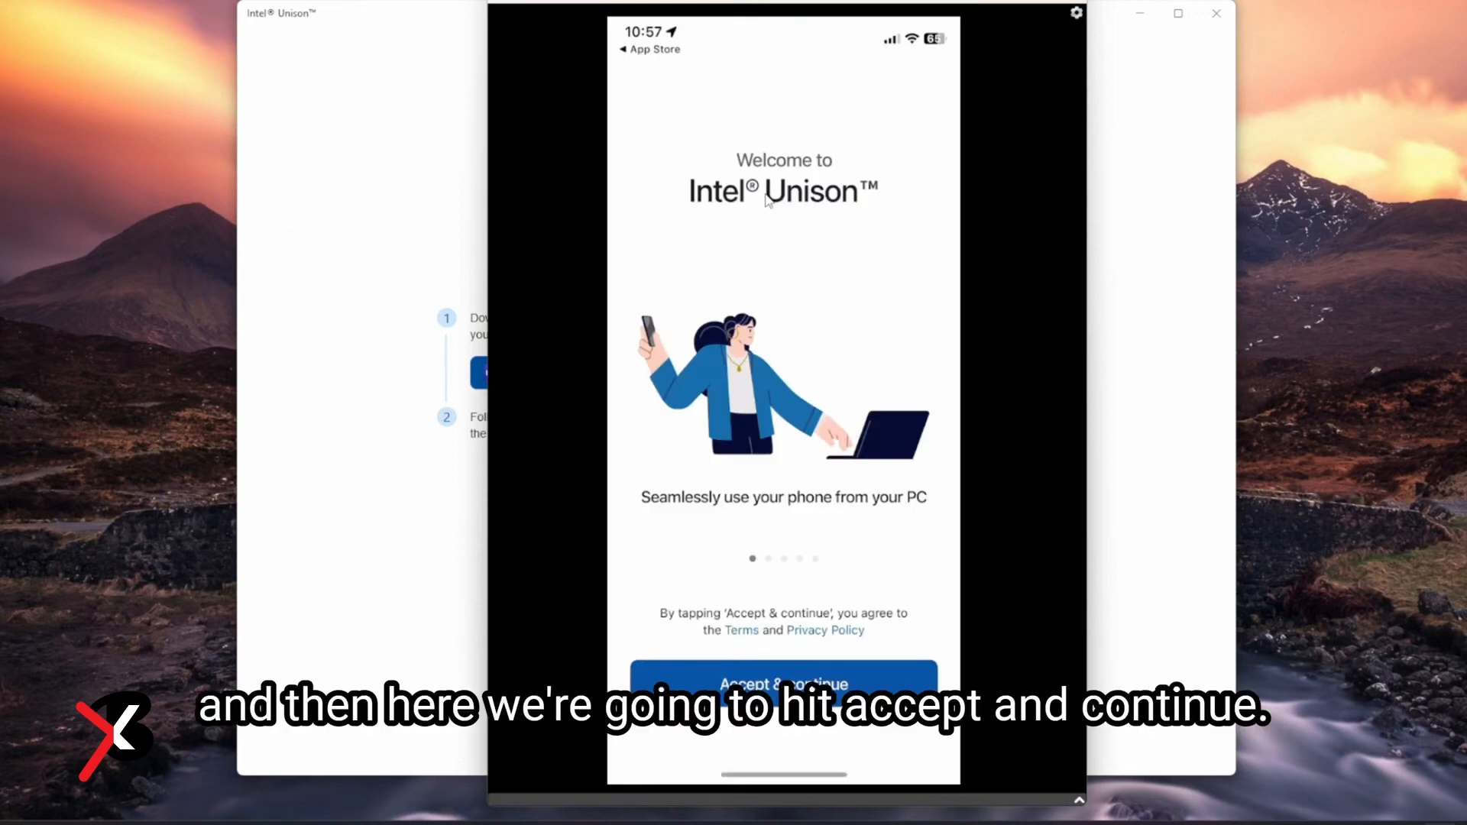
Accept the terms, continue with Let's go, and allow Intel Unison access to contacts.
left_click(783, 685)
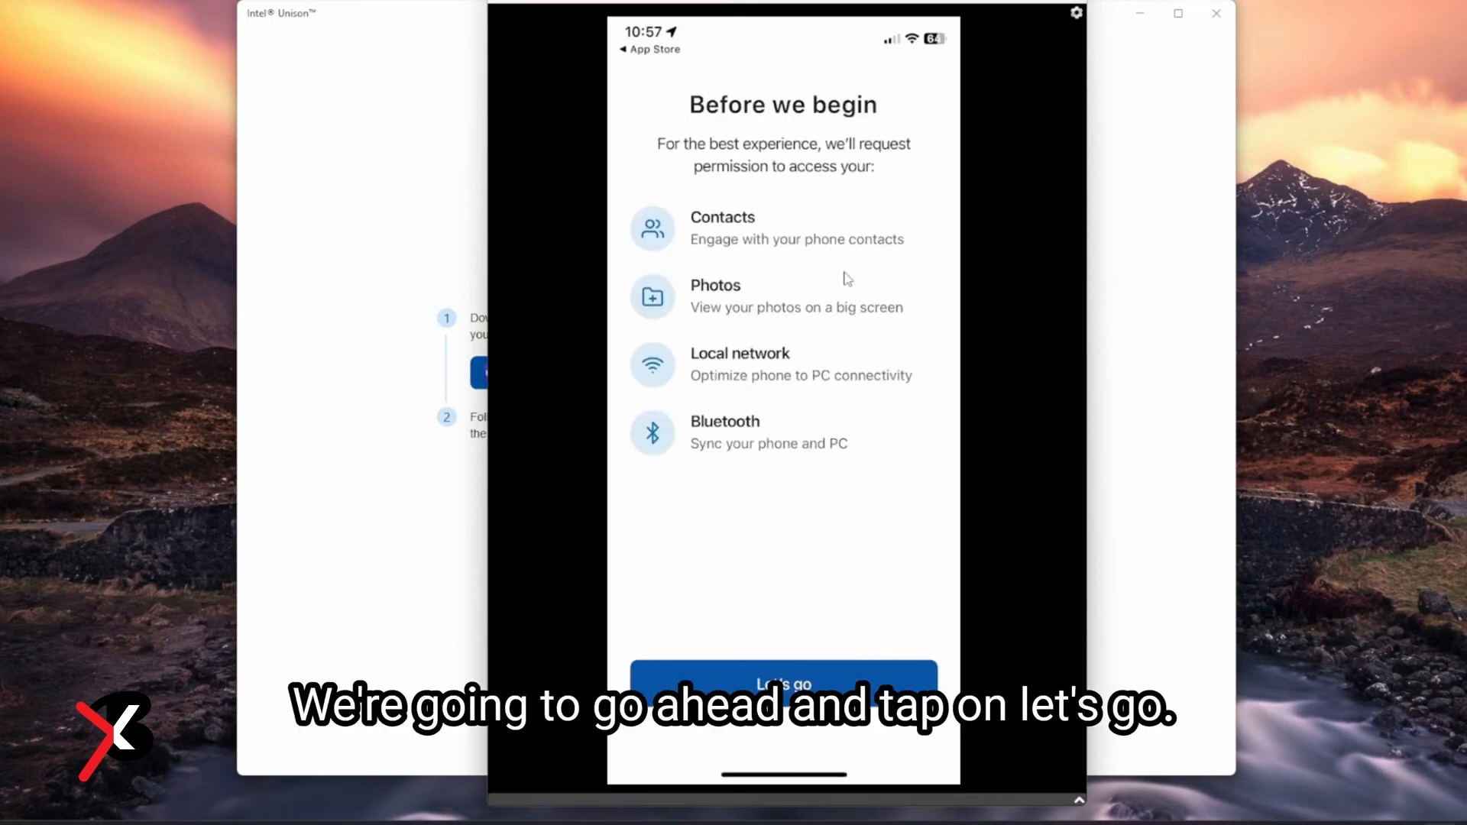
left_click(782, 679)
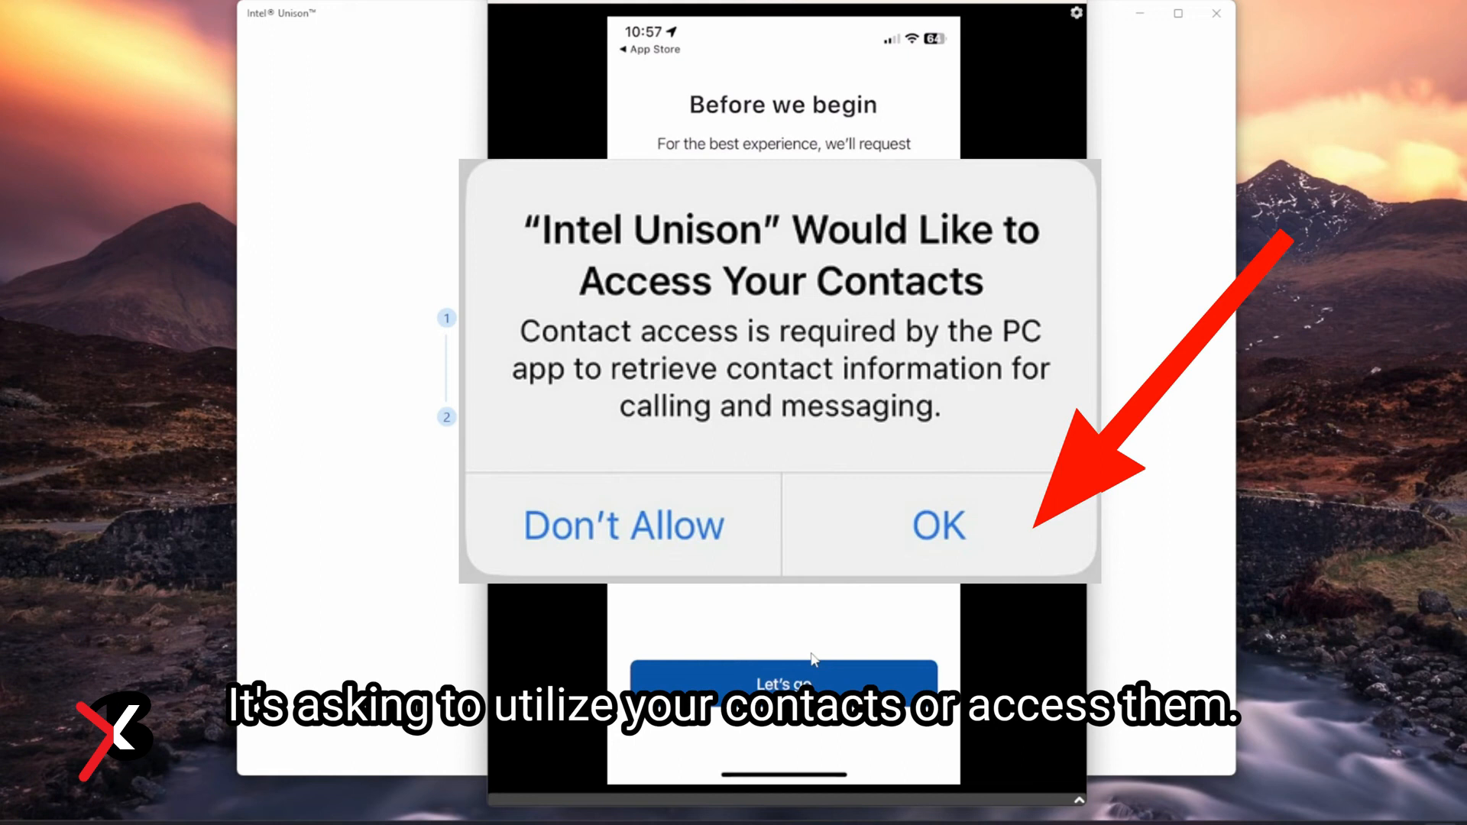
left_click(936, 524)
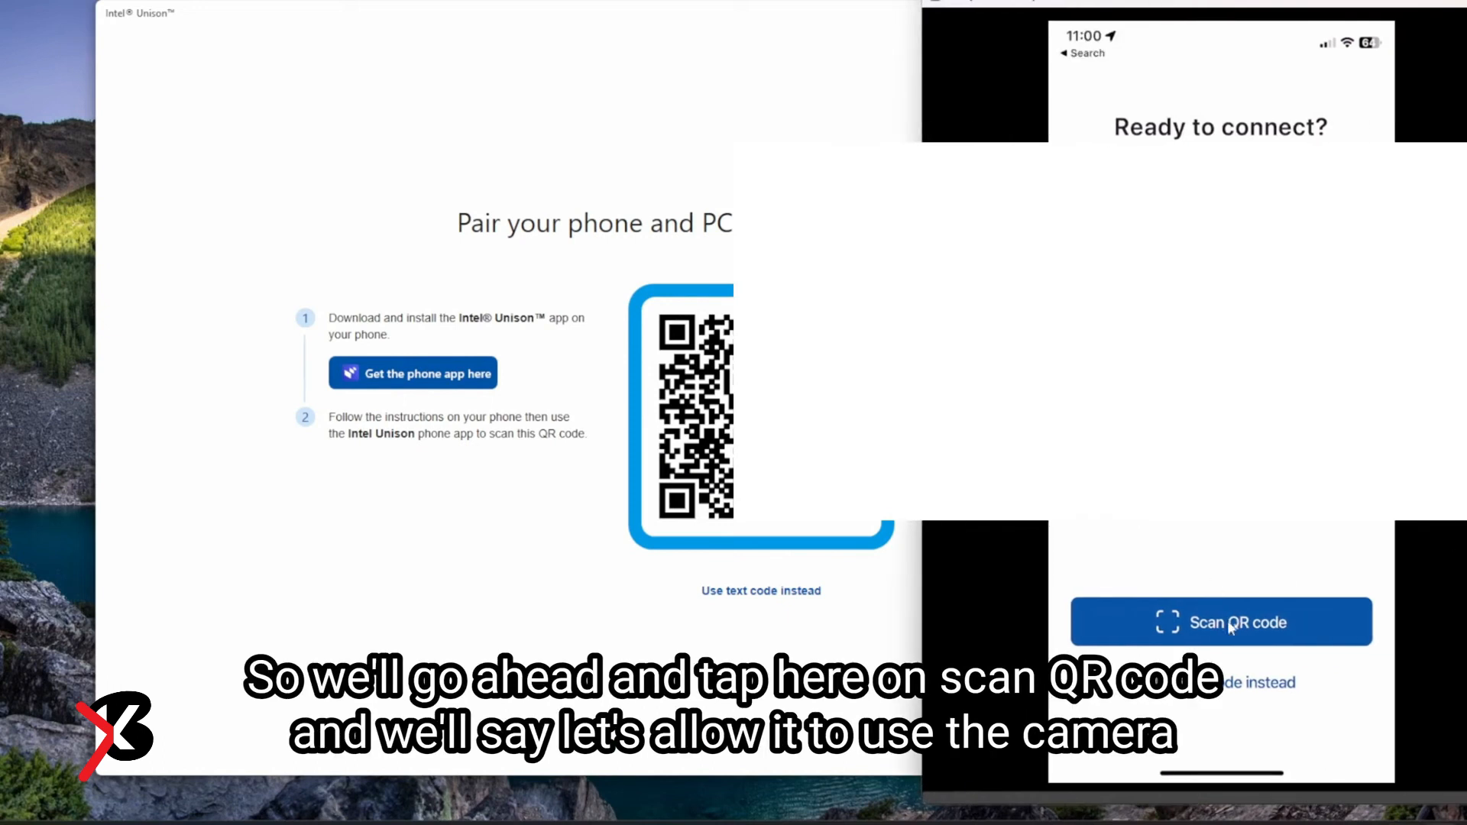
Start the QR scanner with camera access and scan the PC's pairing code.
left_click(1221, 622)
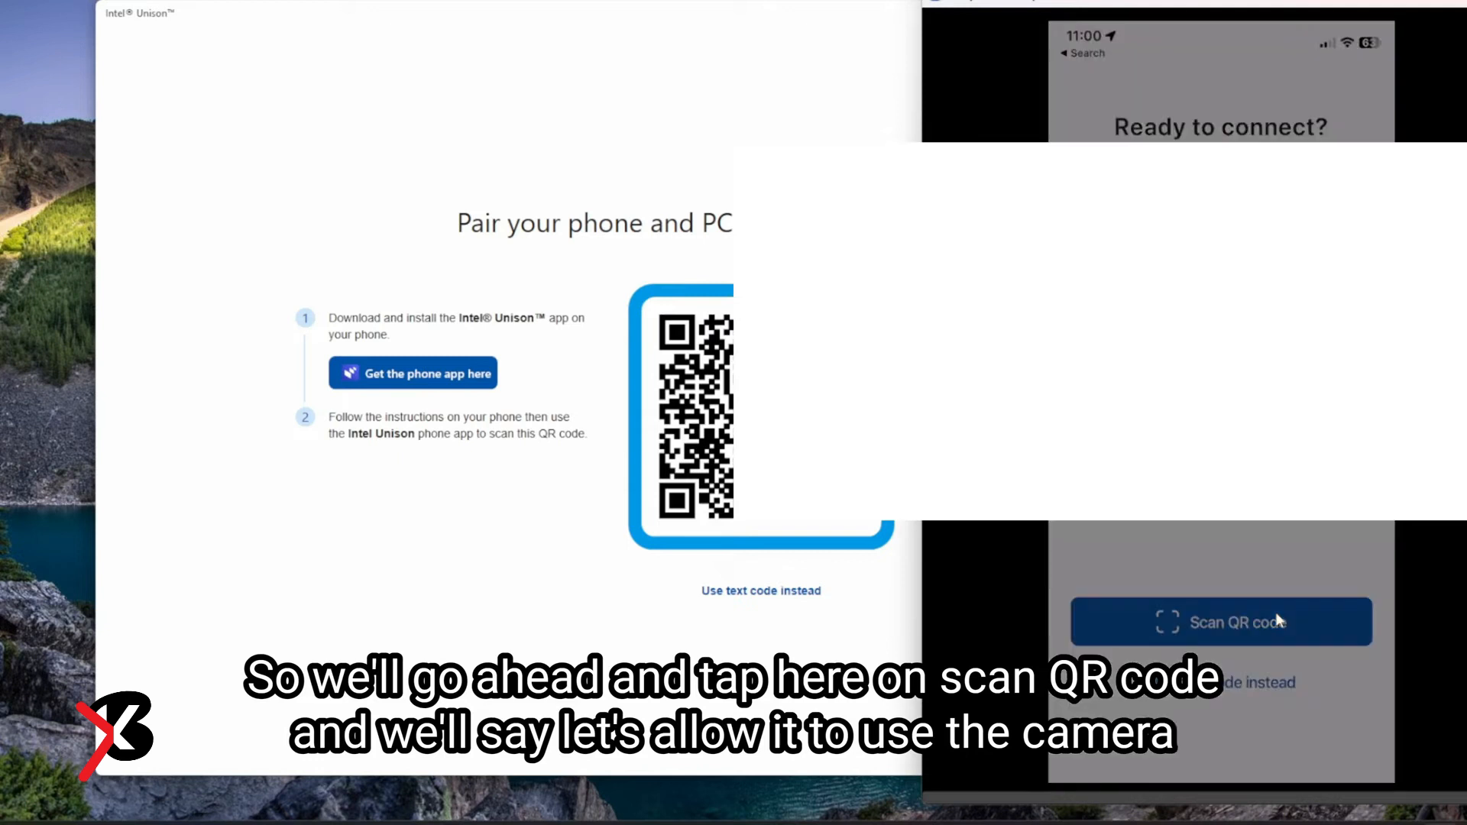
left_click(1221, 622)
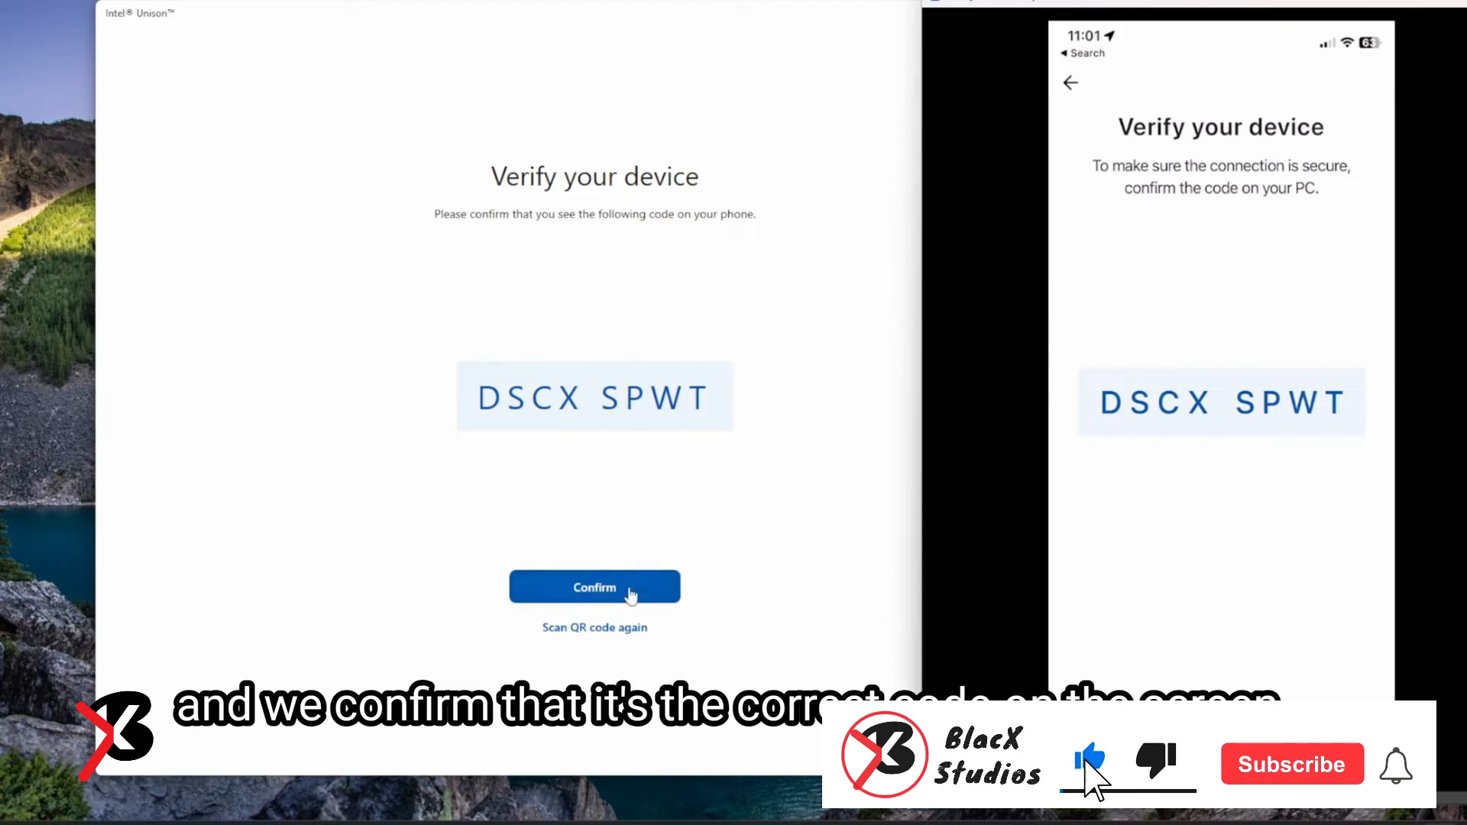
Confirm the matching verification code on the PC, then finish with Let's get started on the phone.
left_click(595, 587)
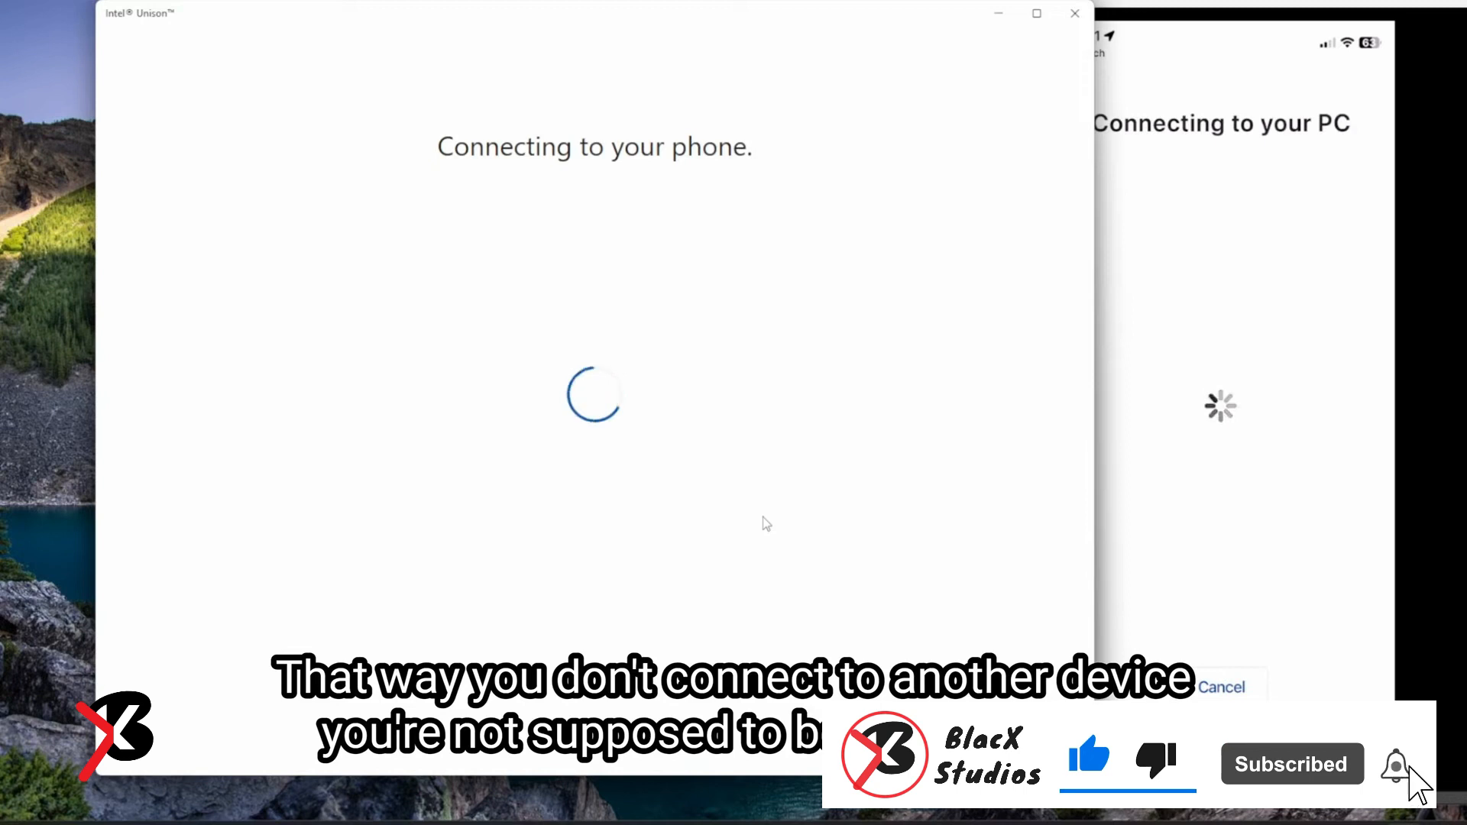
mouse_move(850, 23)
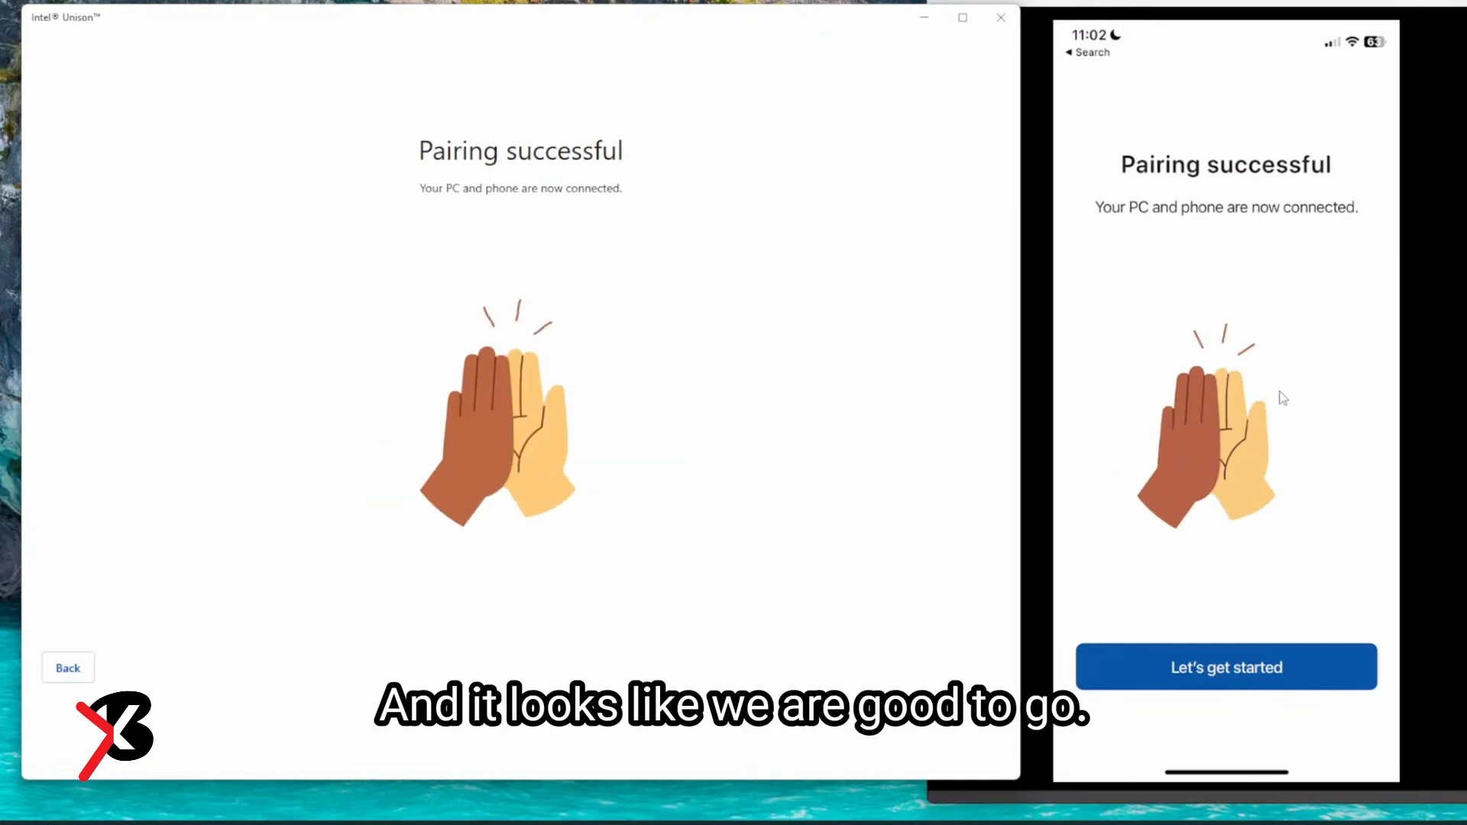
left_click(1225, 666)
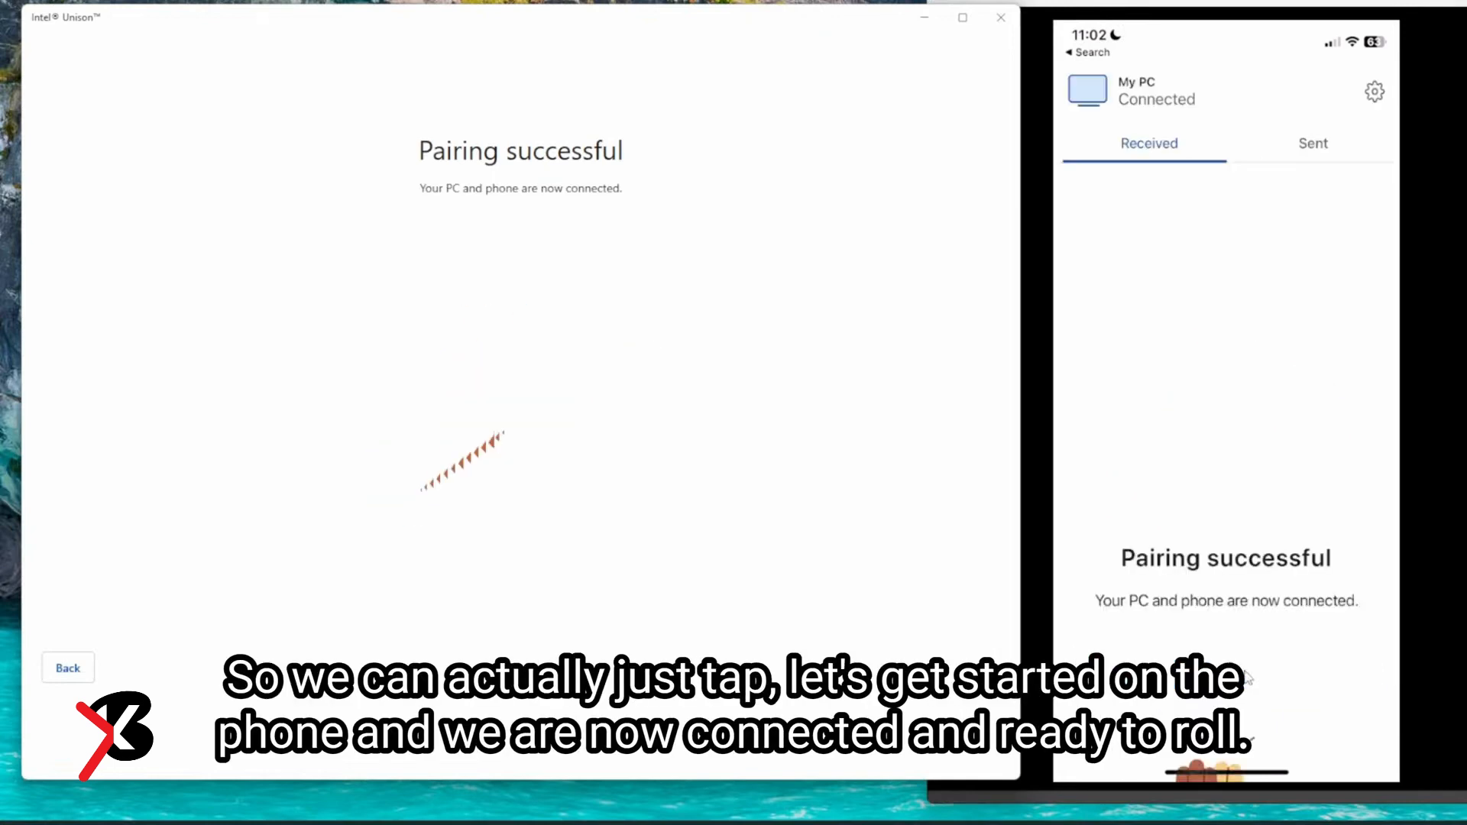